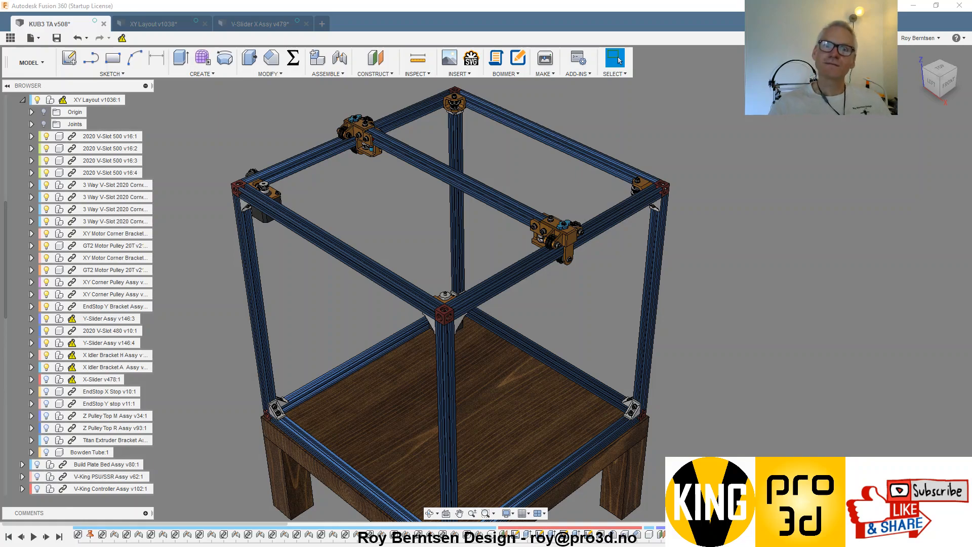
pyautogui.moveTo(768, 269)
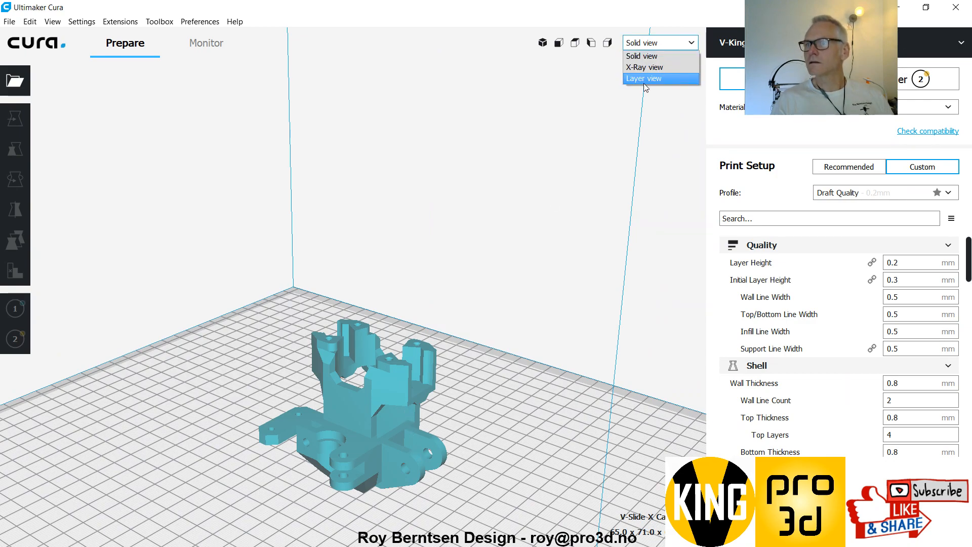
# - Switch Cura's viewport to Layer view to preview the X carrier layer by layer
pyautogui.click(643, 78)
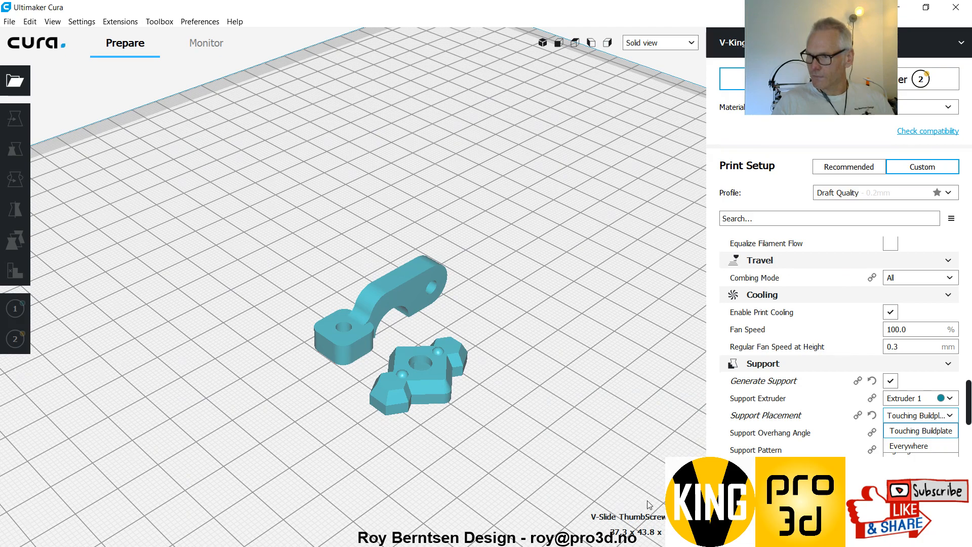
# - Set Cura's Support Placement to Touching Buildplate
pyautogui.click(15, 81)
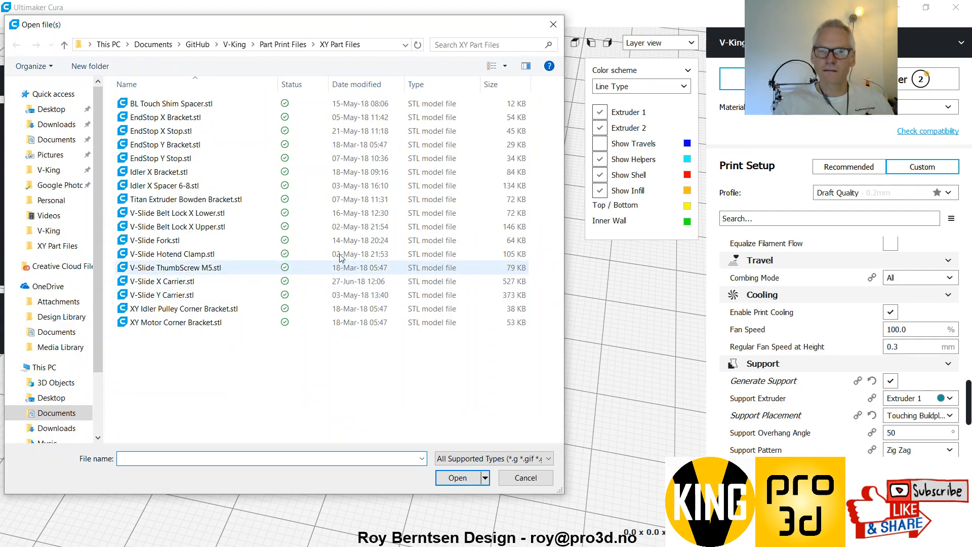
pyautogui.click(177, 213)
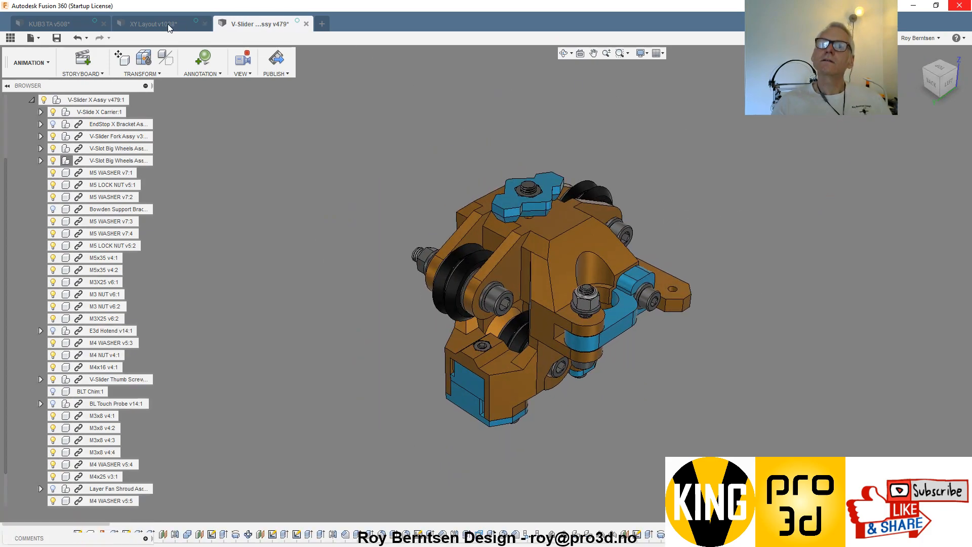
# - Switch to the XY Layout document tab in Fusion 360
pyautogui.click(149, 23)
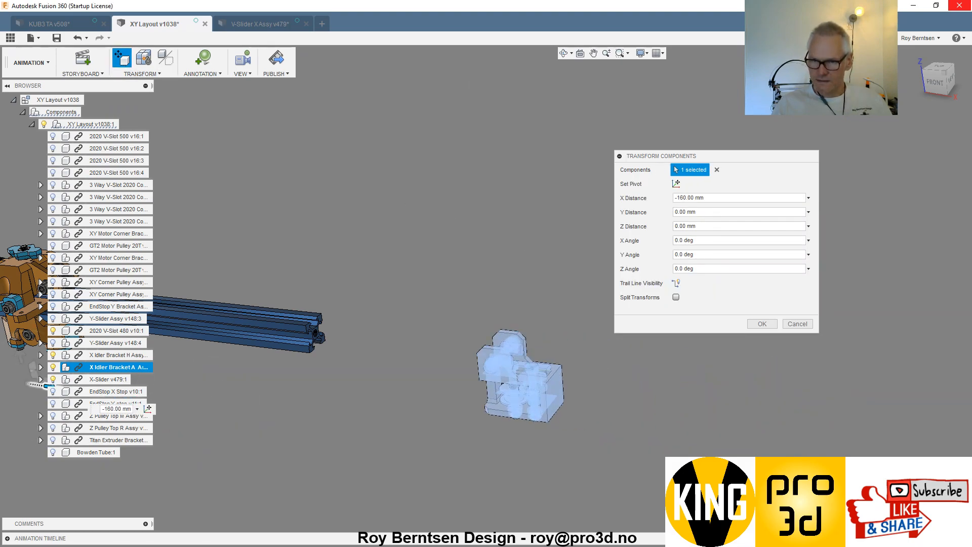
# - Move the X-Slider component -300 mm along X
pyautogui.write('-300.00 mm')
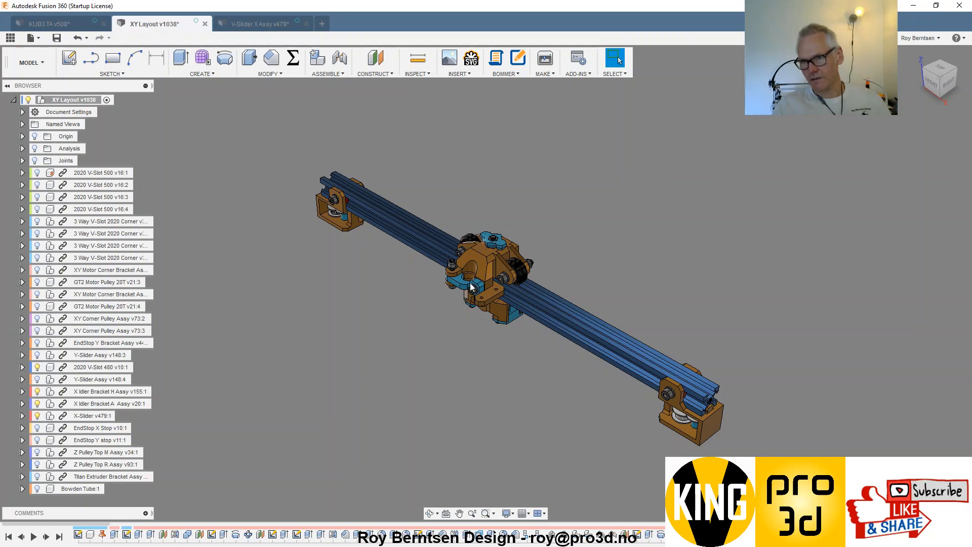
# - Switch to the KUB3 TA document tab to view the full printer frame
pyautogui.click(50, 23)
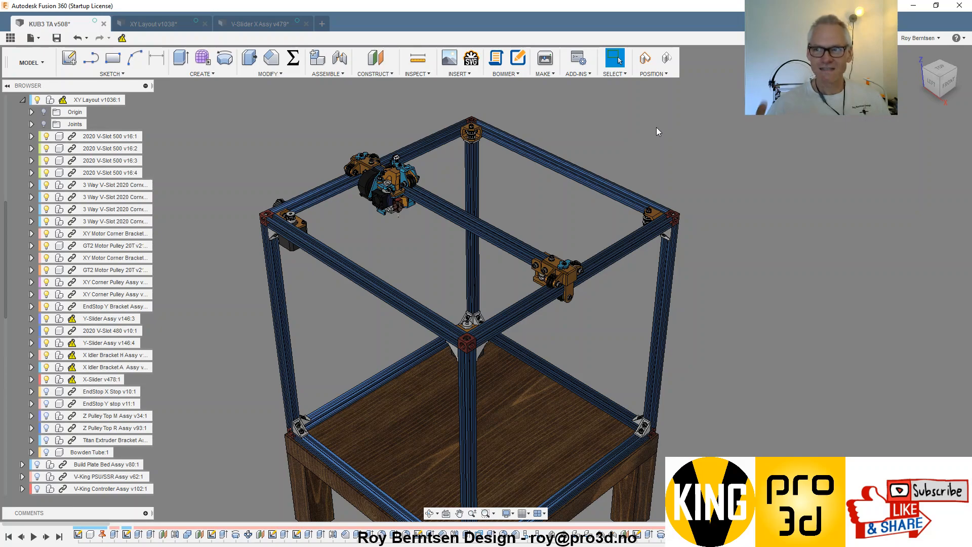